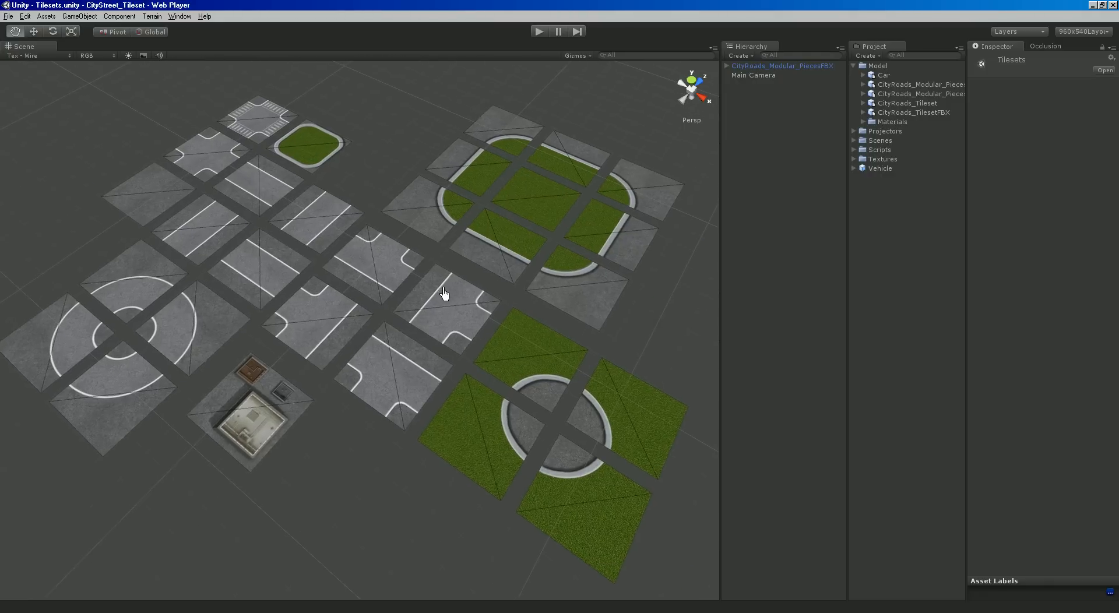
# Review import settings of the Car, CityRoads_Modular_Pieces and CityRoads_Tileset models.
pyautogui.moveTo(443, 292); pyautogui.dragTo(377, 278)
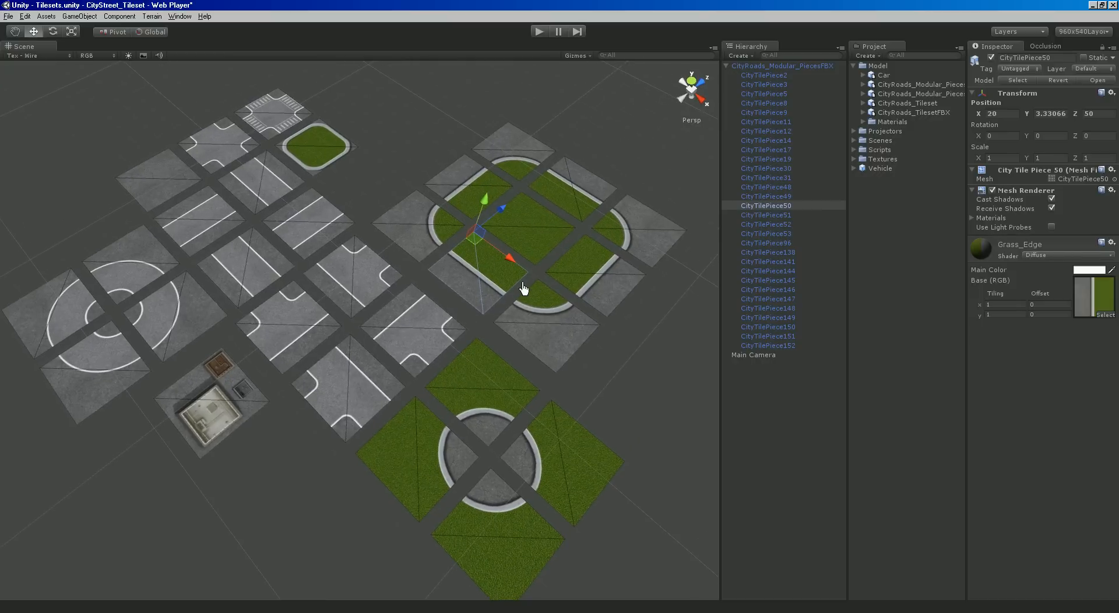
pyautogui.moveTo(491, 356)
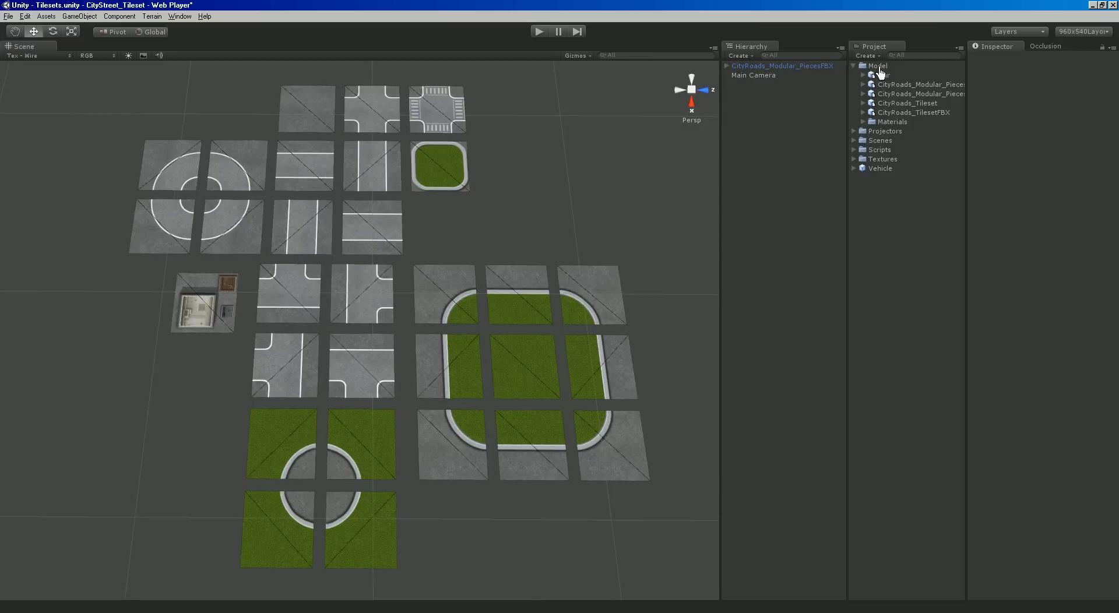
pyautogui.click(883, 74)
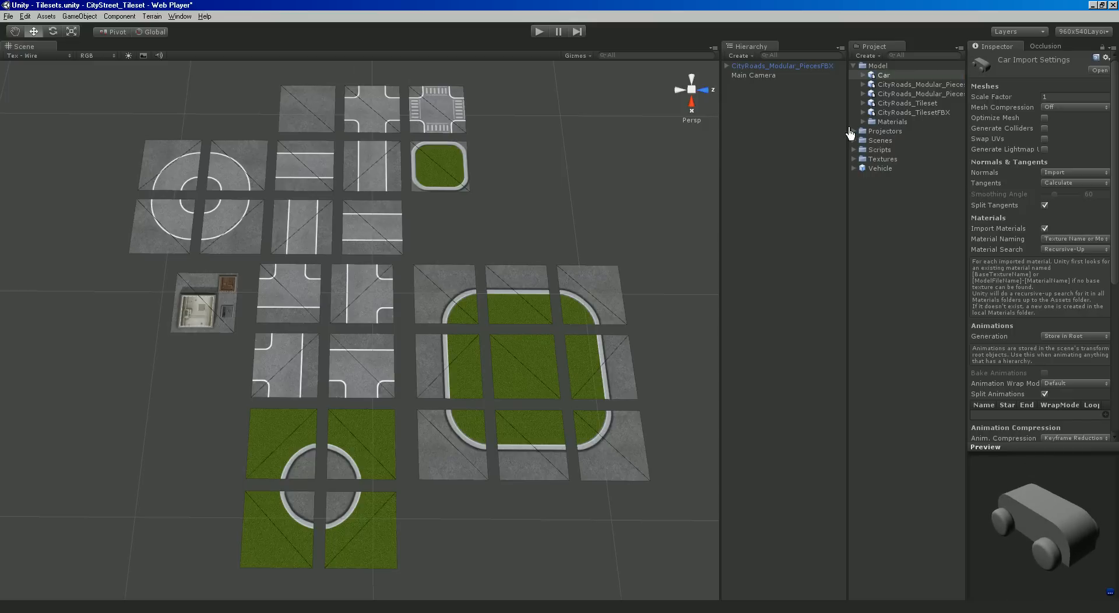
pyautogui.click(914, 84)
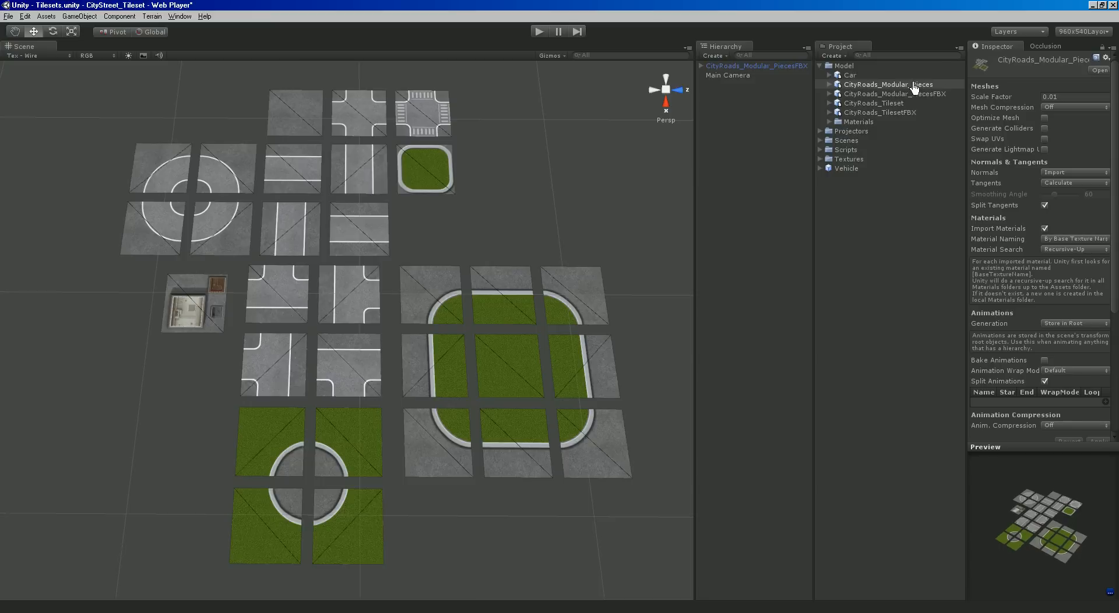
pyautogui.click(892, 94)
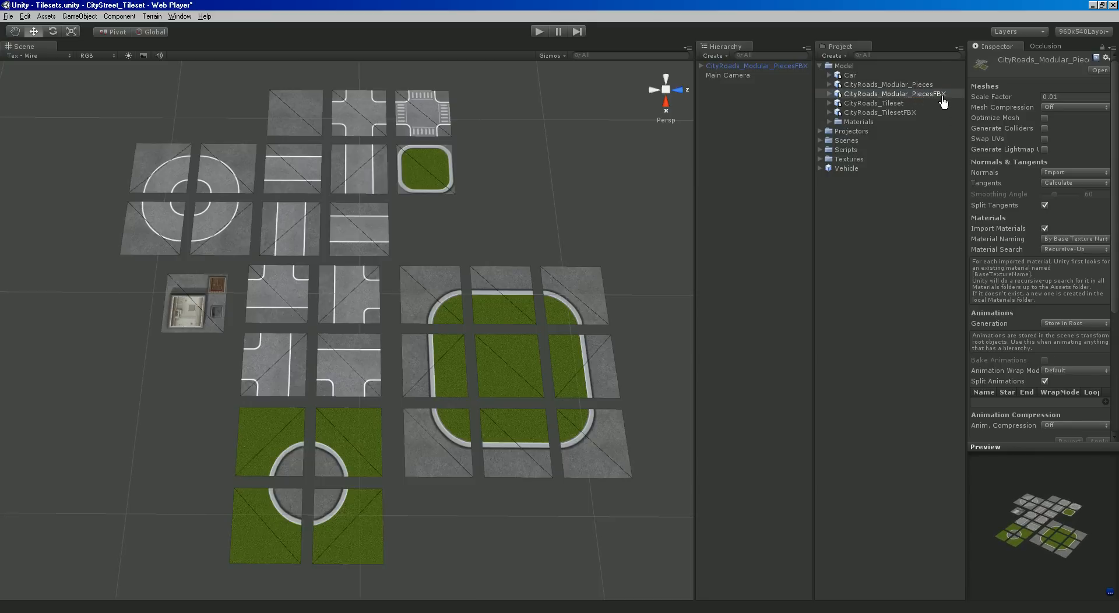
pyautogui.click(872, 103)
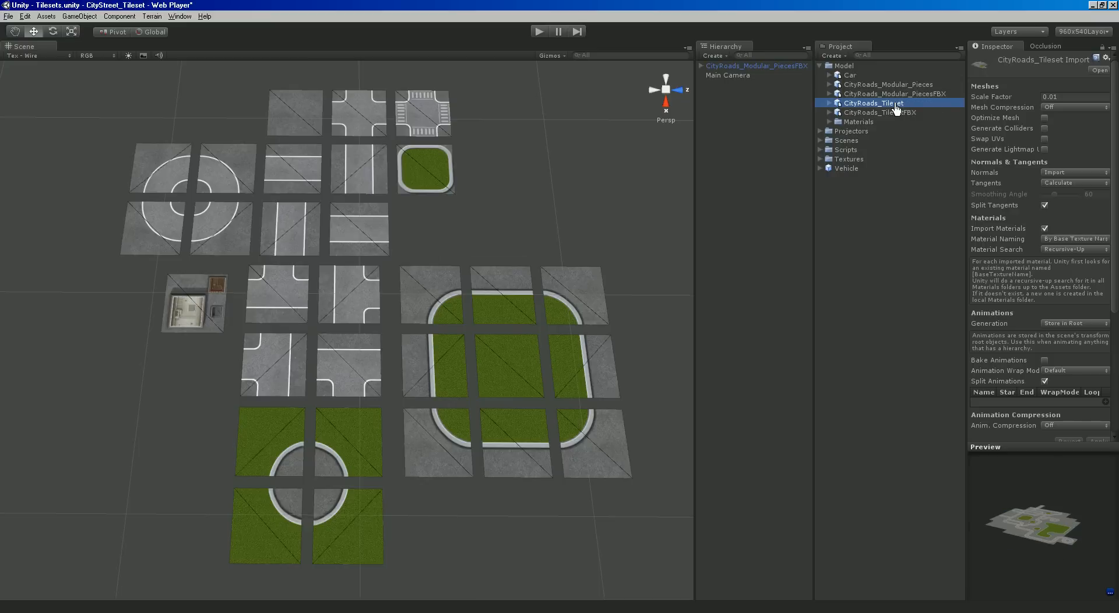
pyautogui.click(889, 83)
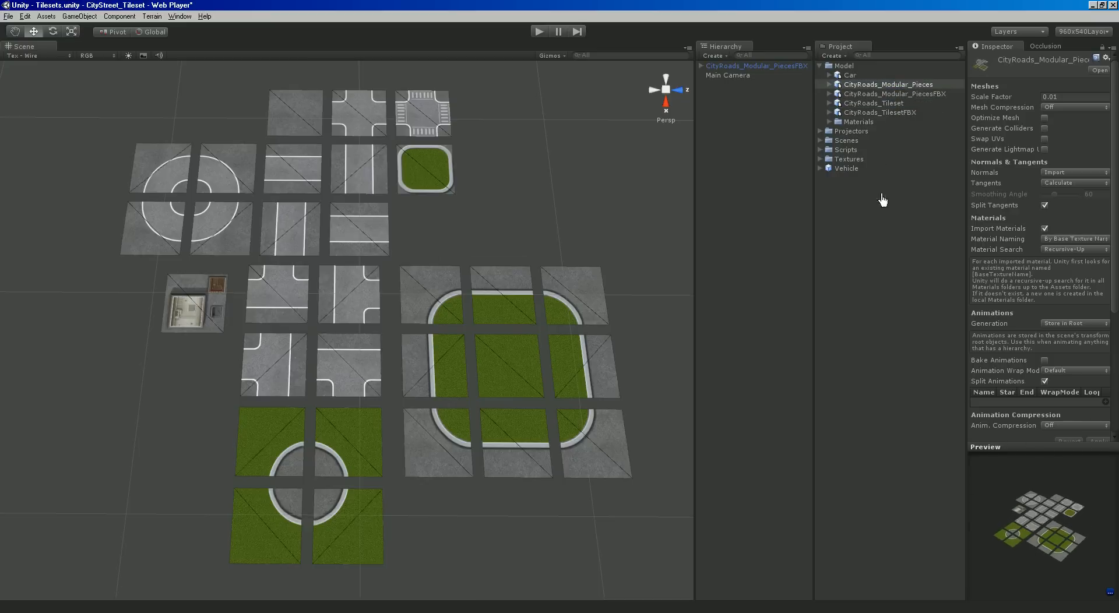
# Review the CityRoads_Modular_PiecesFBX and TilesetFBX imports and check the Projectors and Scenes folders.
pyautogui.click(894, 93)
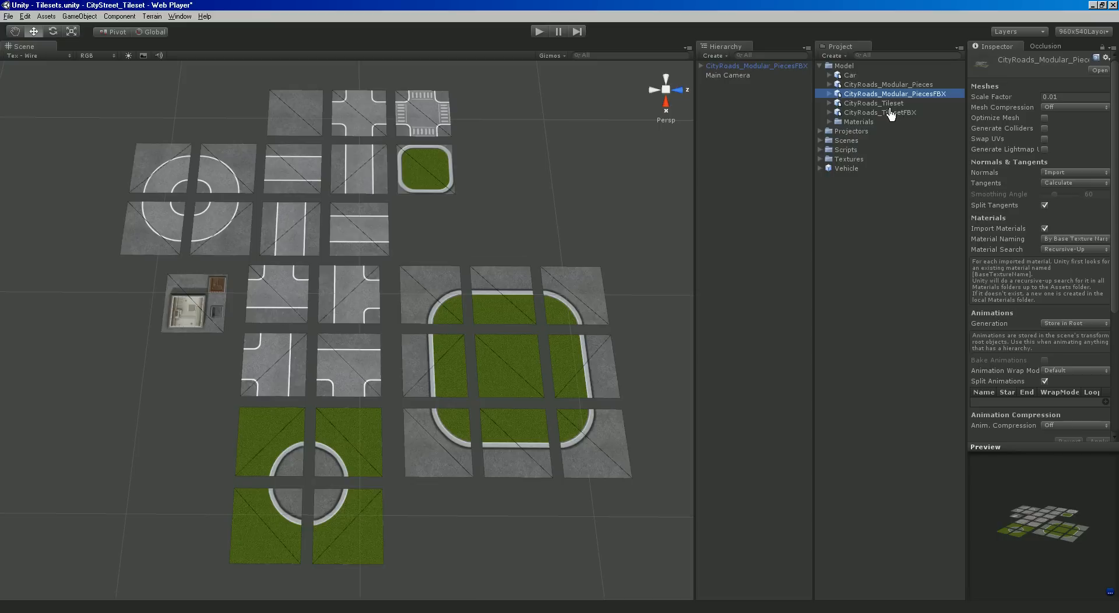
pyautogui.click(877, 103)
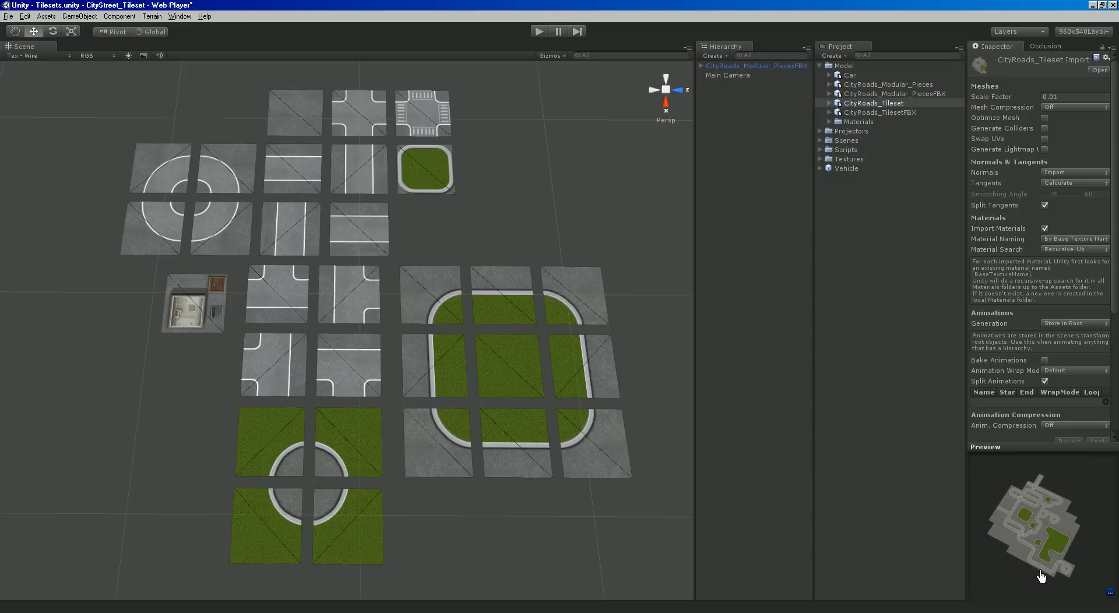
pyautogui.click(873, 103)
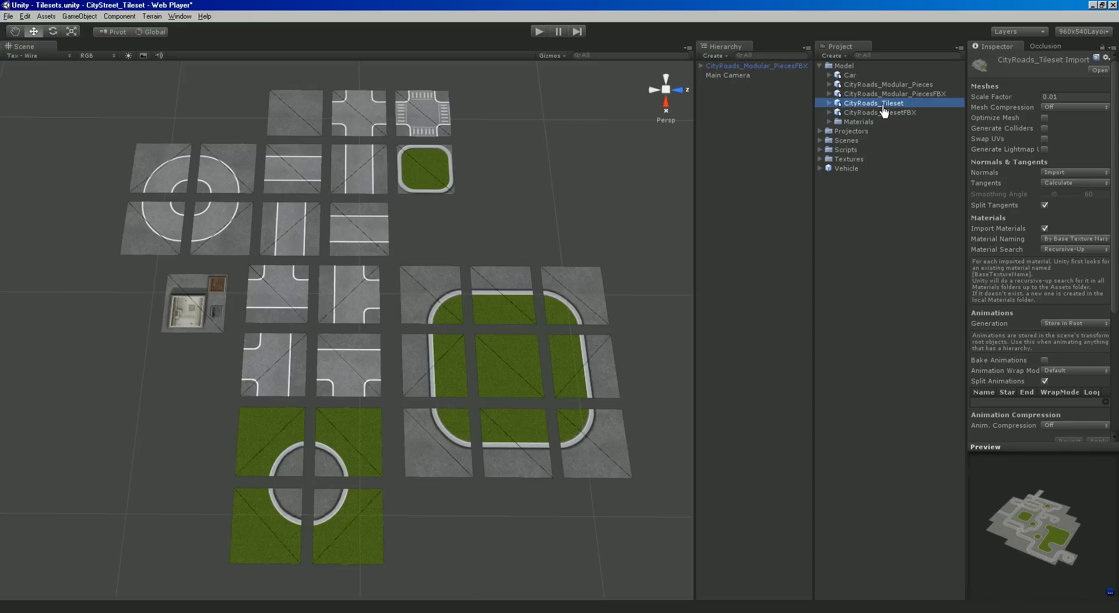
pyautogui.click(878, 111)
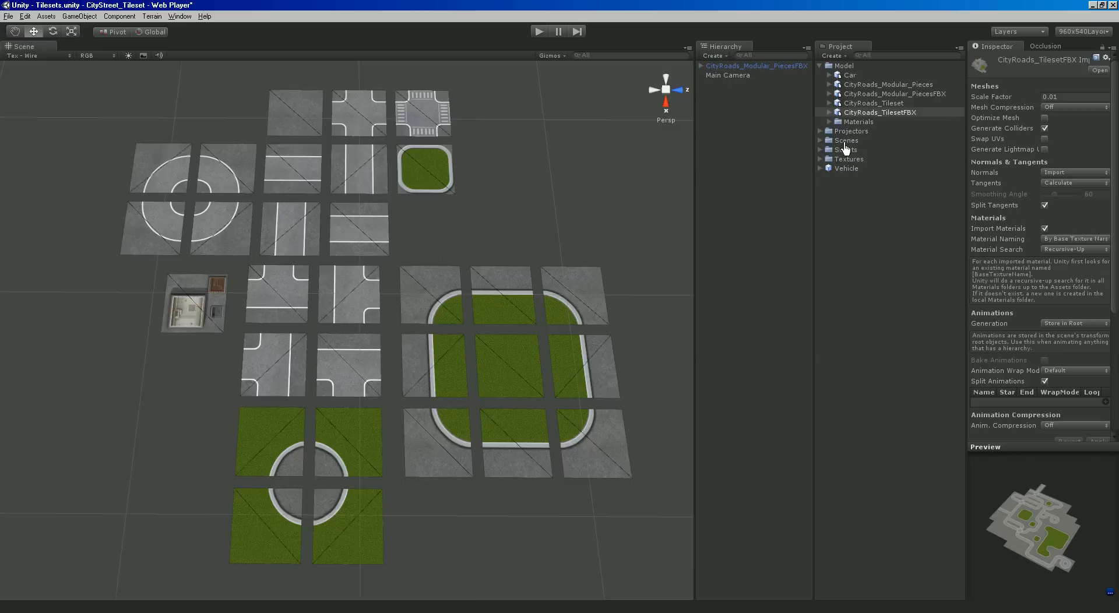
pyautogui.click(821, 131)
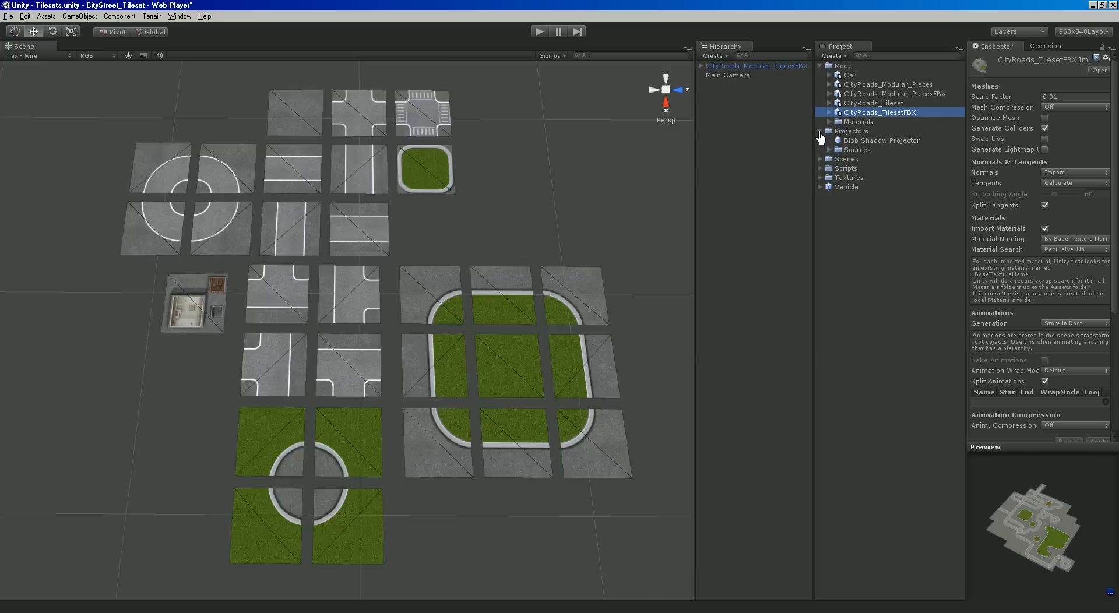
pyautogui.click(821, 132)
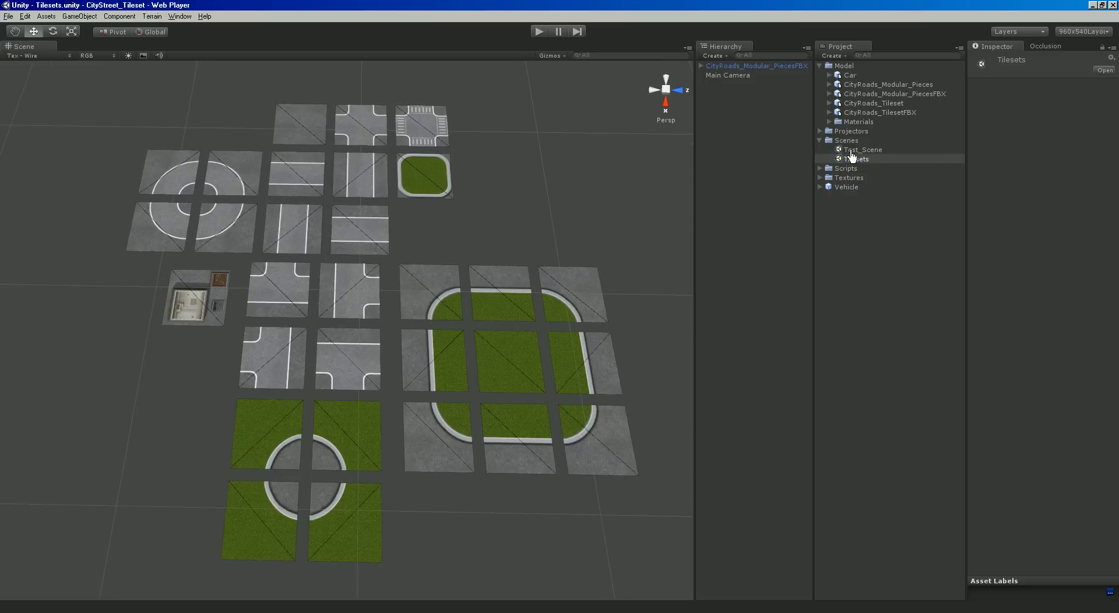
# Load Test_Scene from the Scenes folder so the car can drive on its road layout.
pyautogui.doubleClick(862, 149)
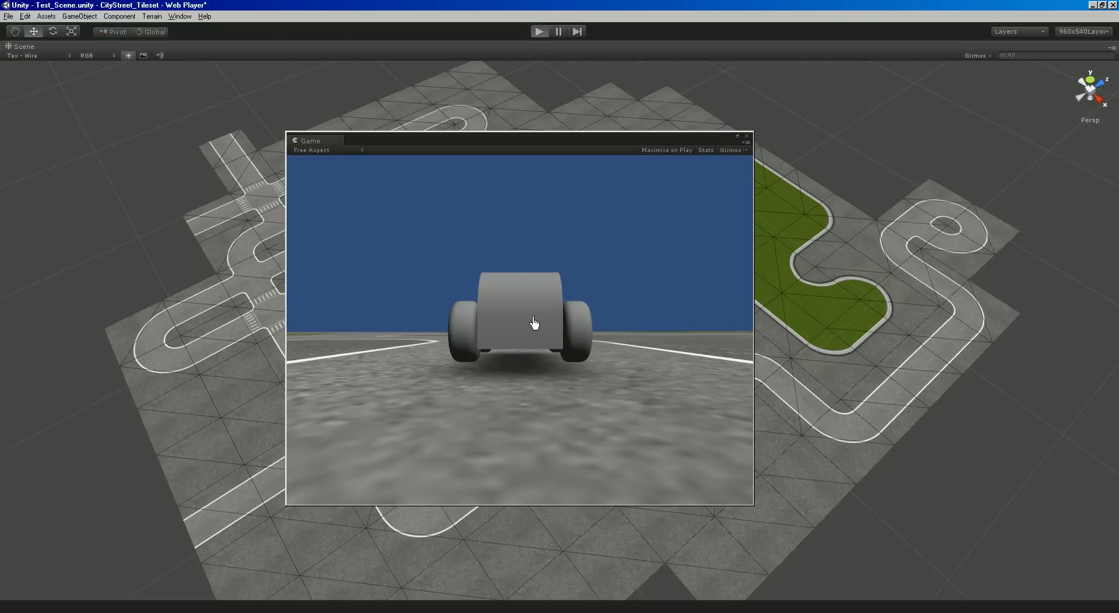
# Start Play mode to drive the car around the test roads, then stop it to return to editing.
pyautogui.click(539, 30)
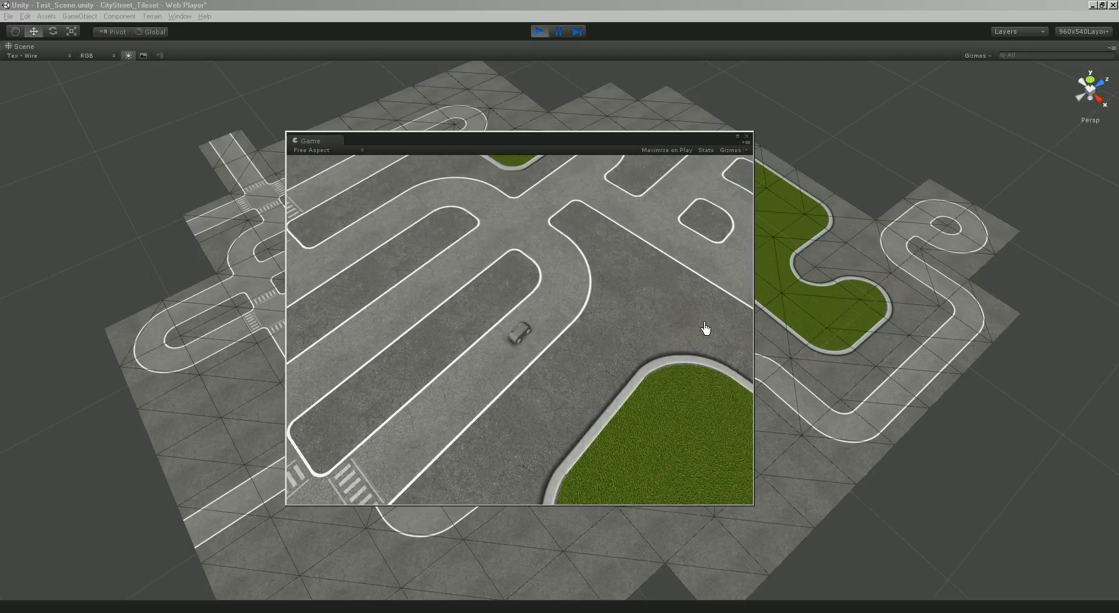
pyautogui.click(539, 31)
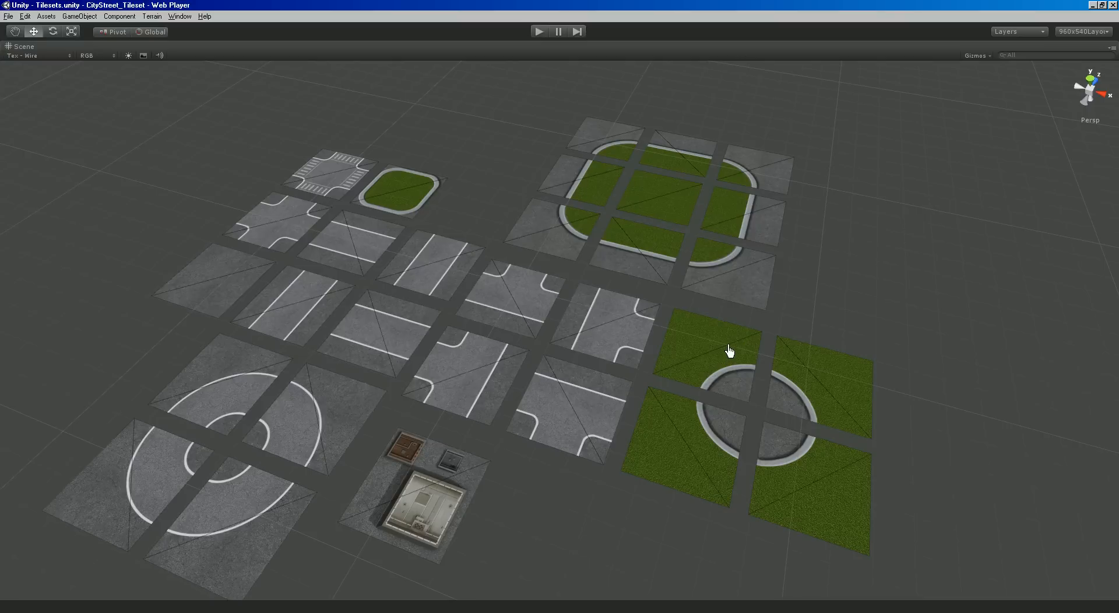
pyautogui.moveTo(649, 341)
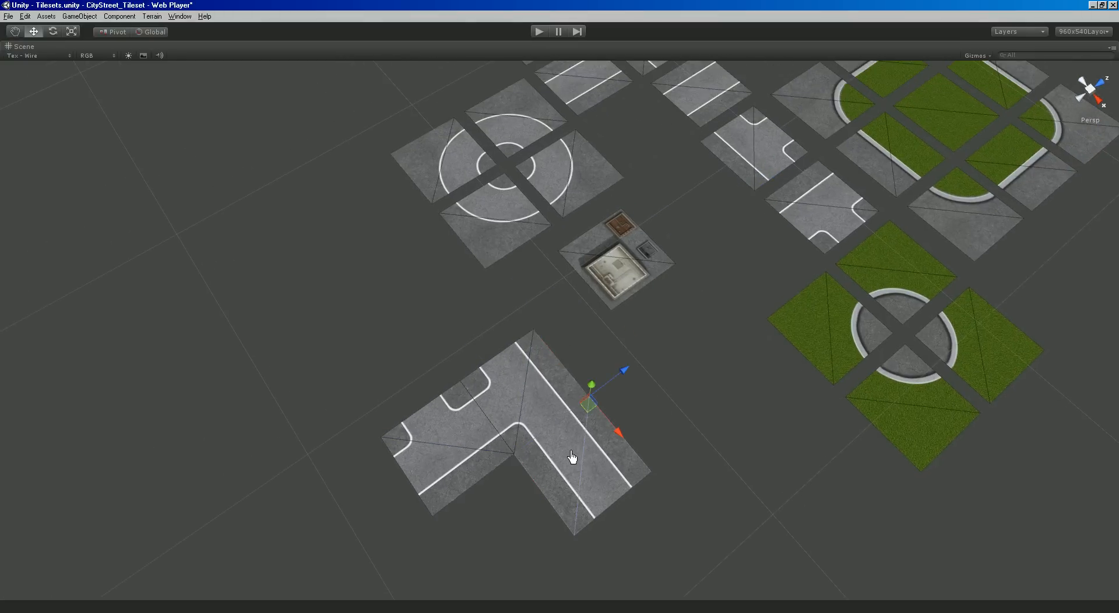
# Vertex-snap a road tile and a curve tile onto the L-shaped piece to form a junction and U-turn.
pyautogui.moveTo(588, 403); pyautogui.dragTo(533, 312)
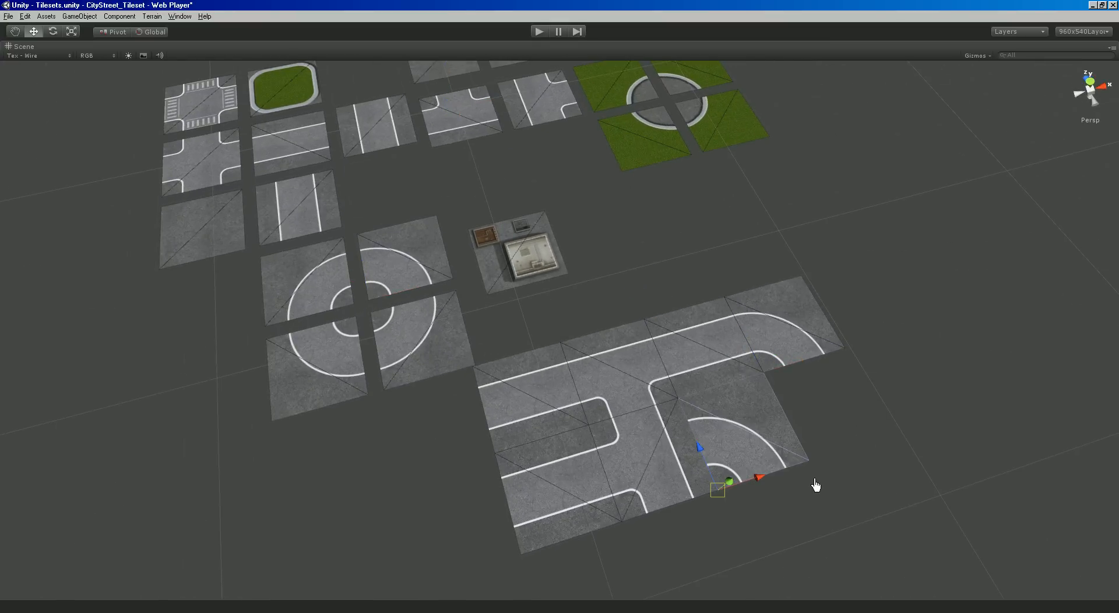
pyautogui.moveTo(717, 488); pyautogui.dragTo(844, 349)
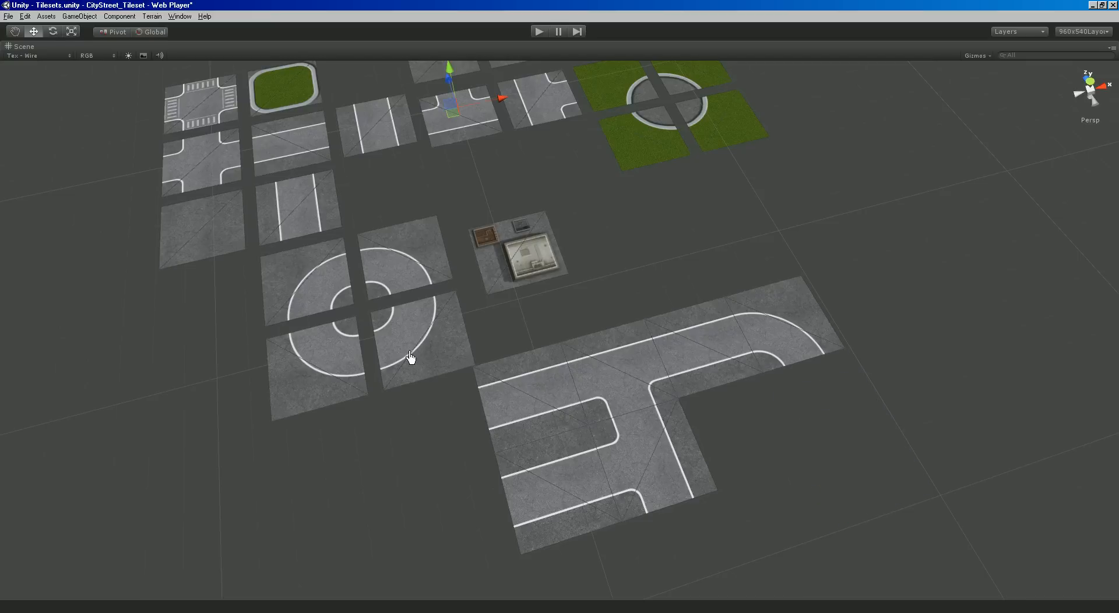
pyautogui.click(370, 316)
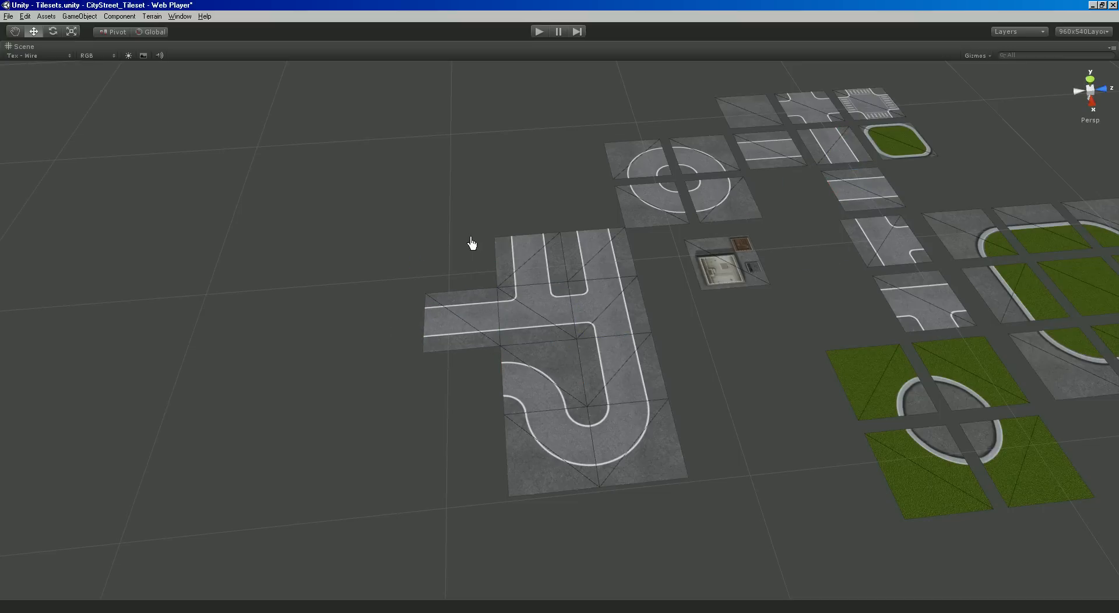
pyautogui.click(495, 347)
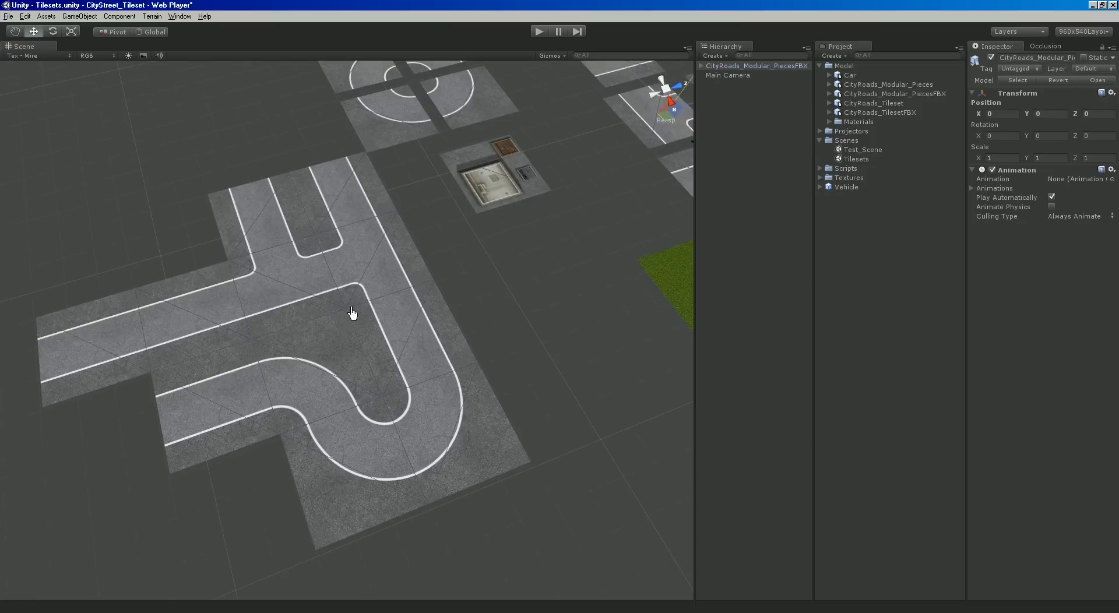
pyautogui.moveTo(313, 352)
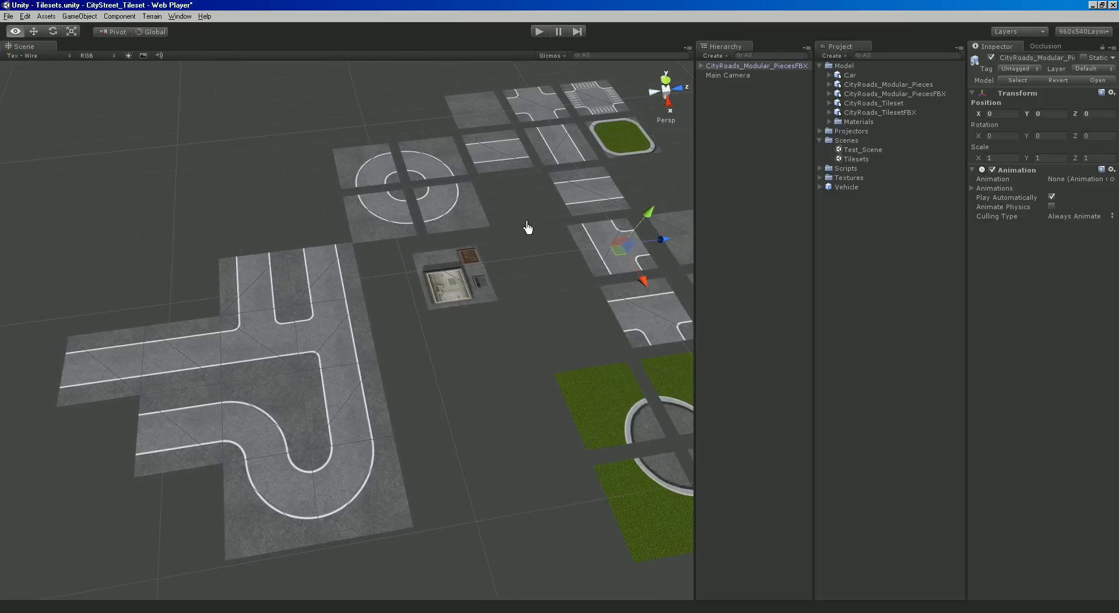
# Delete the CityRoads_Modular_PiecesFBX object from the Hierarchy, leaving only the Main Camera.
pyautogui.rightClick(754, 65)
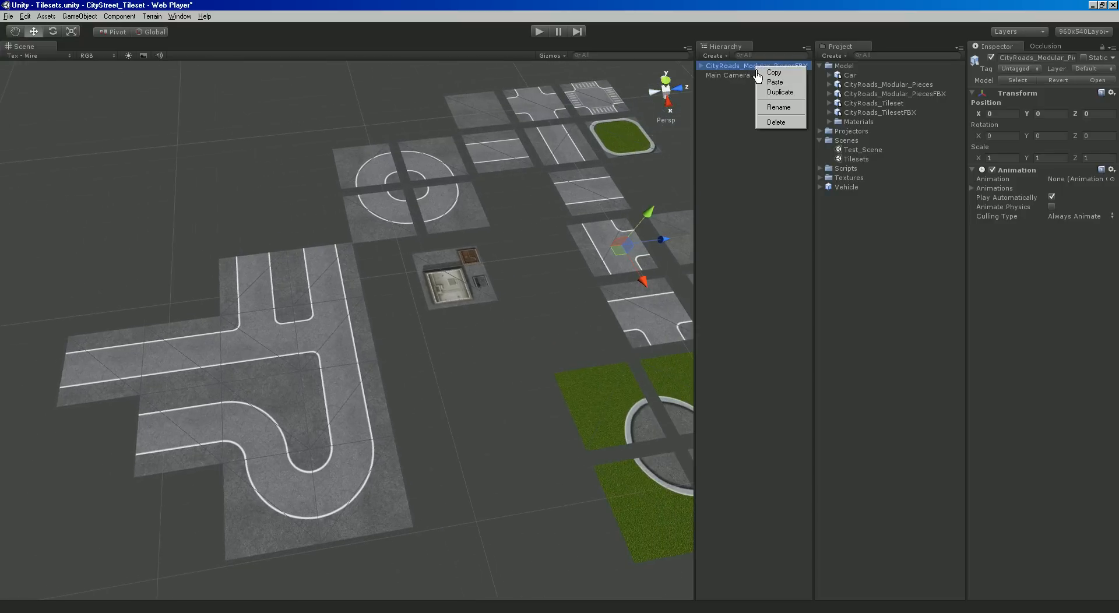
pyautogui.click(776, 123)
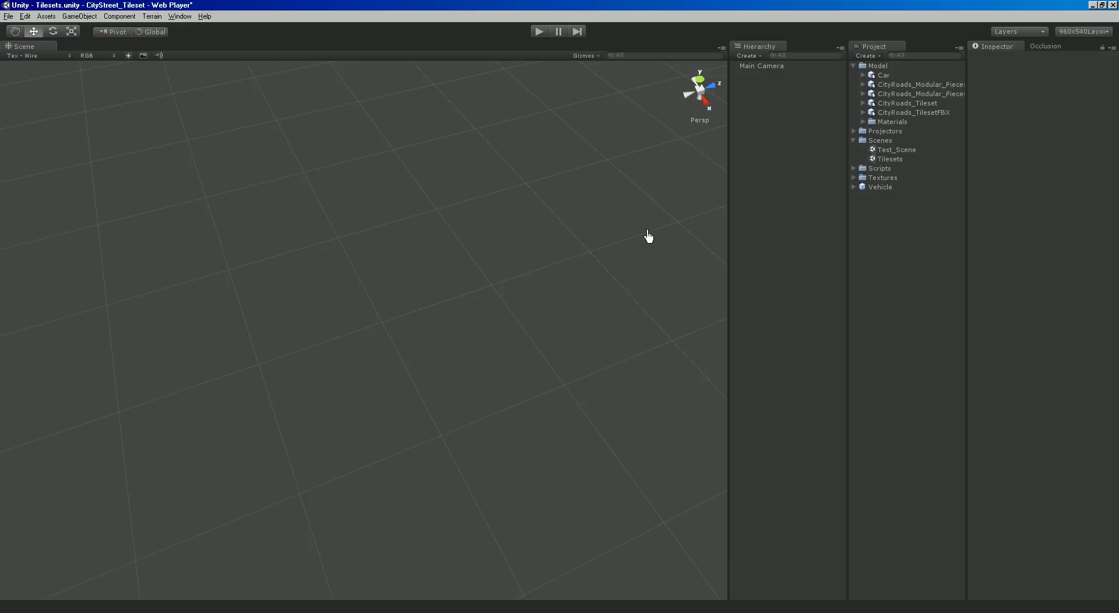
pyautogui.moveTo(549, 227)
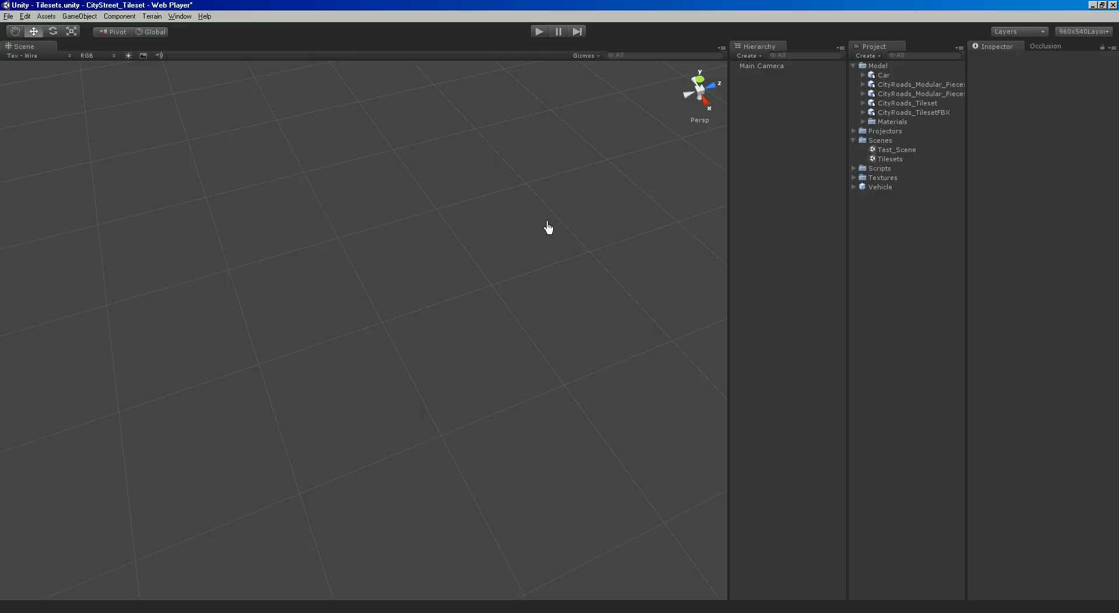
pyautogui.moveTo(862, 177)
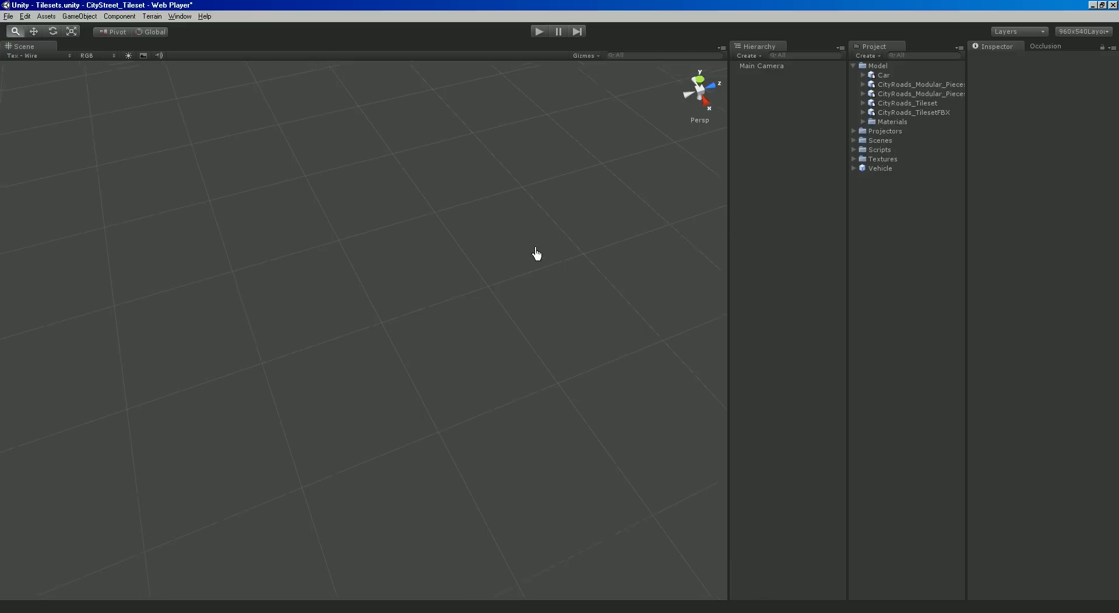
pyautogui.click(853, 141)
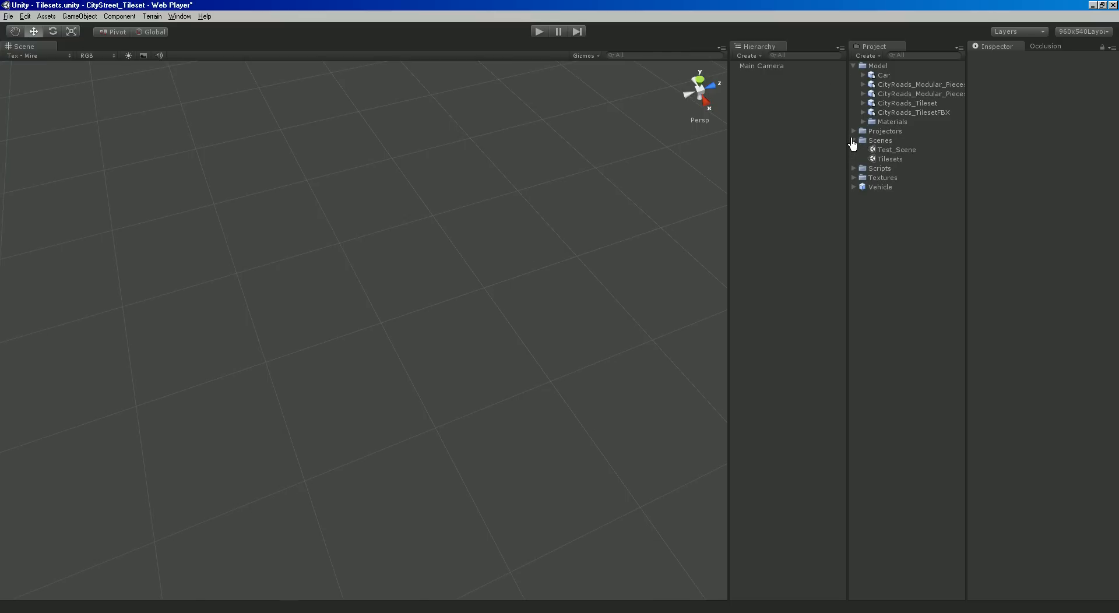
# Load Test_Scene, answering the prompt about unsaved Tilesets changes.
pyautogui.doubleClick(895, 149)
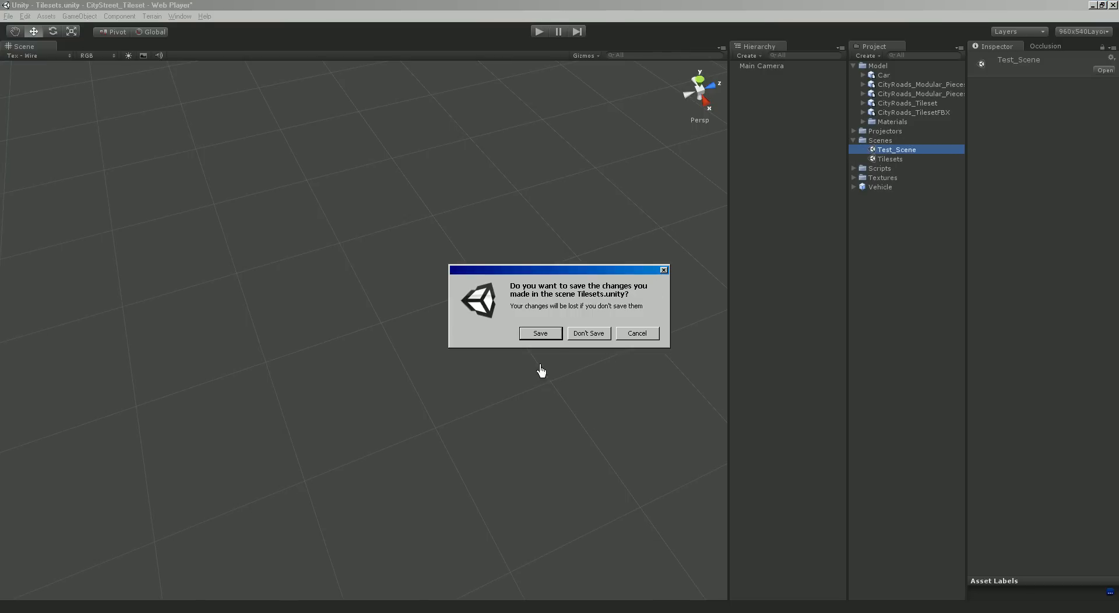
pyautogui.click(588, 334)
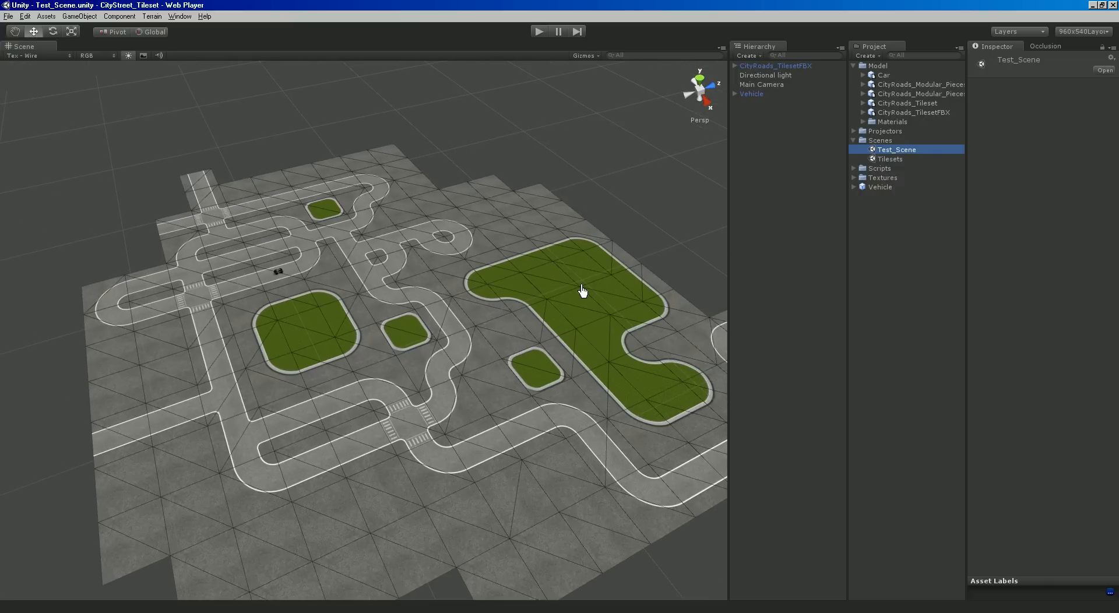
pyautogui.moveTo(632, 269)
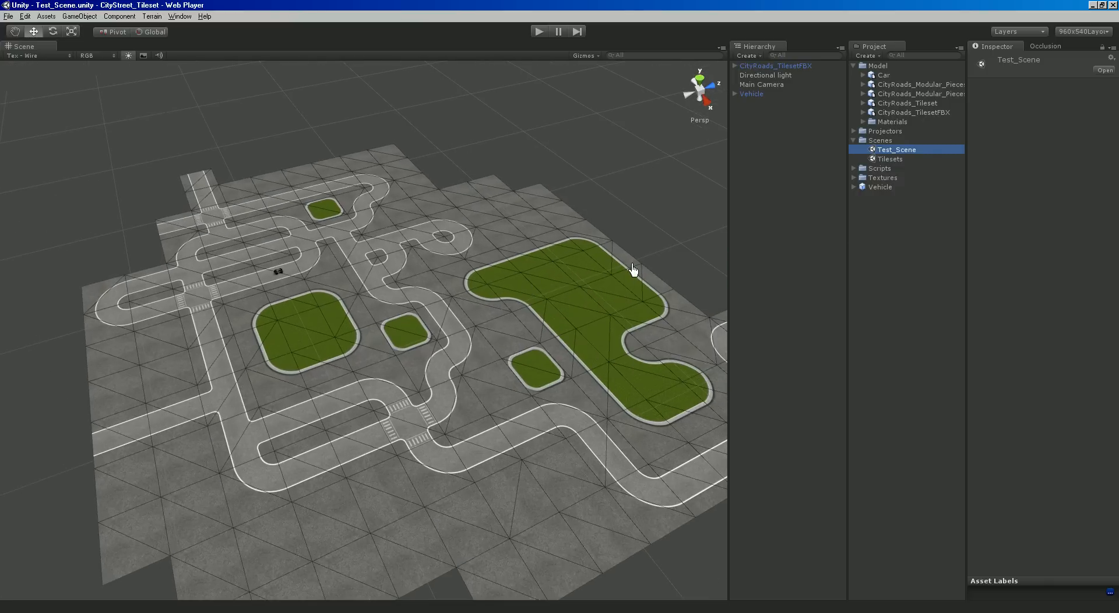